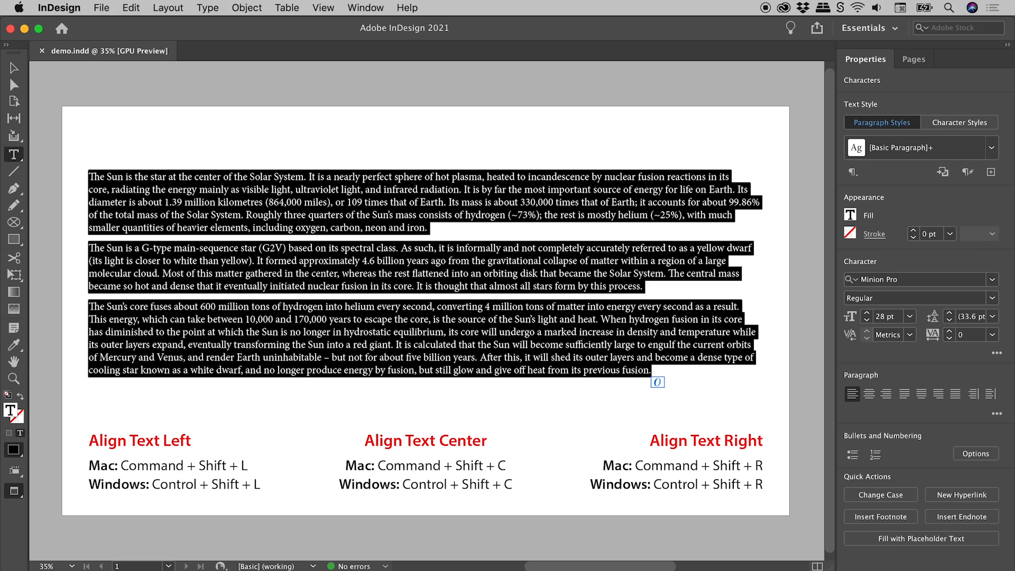
pyautogui.moveTo(818, 172)
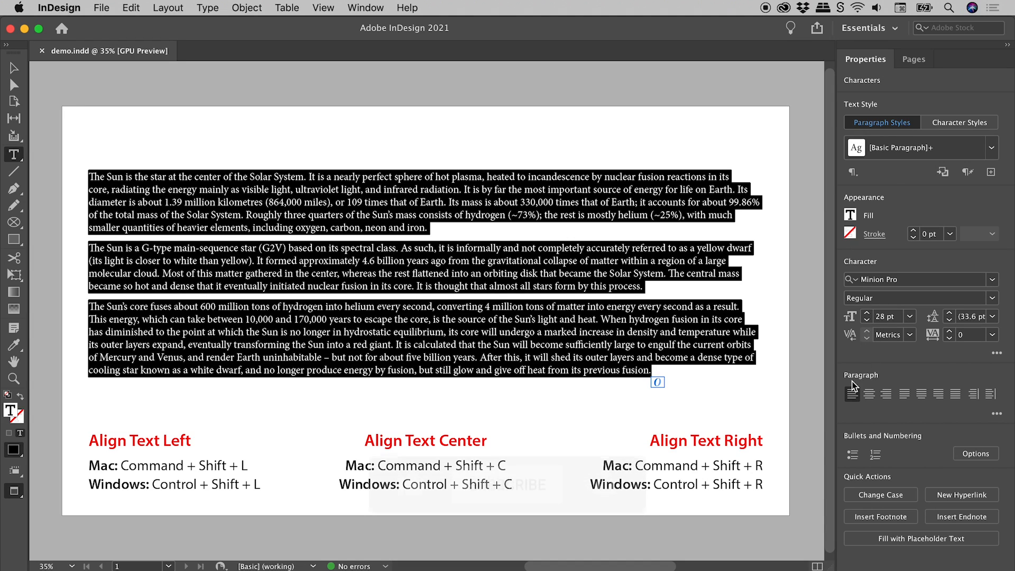
# Step: Align the three Sun paragraphs left, then centre, then flush right via the Paragraph buttons
pyautogui.click(852, 394)
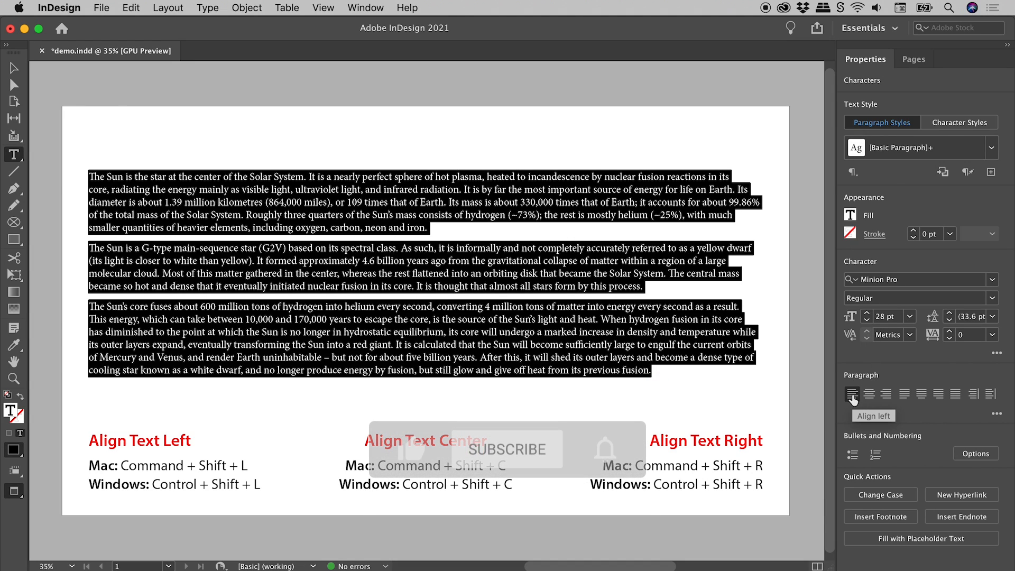
pyautogui.click(869, 394)
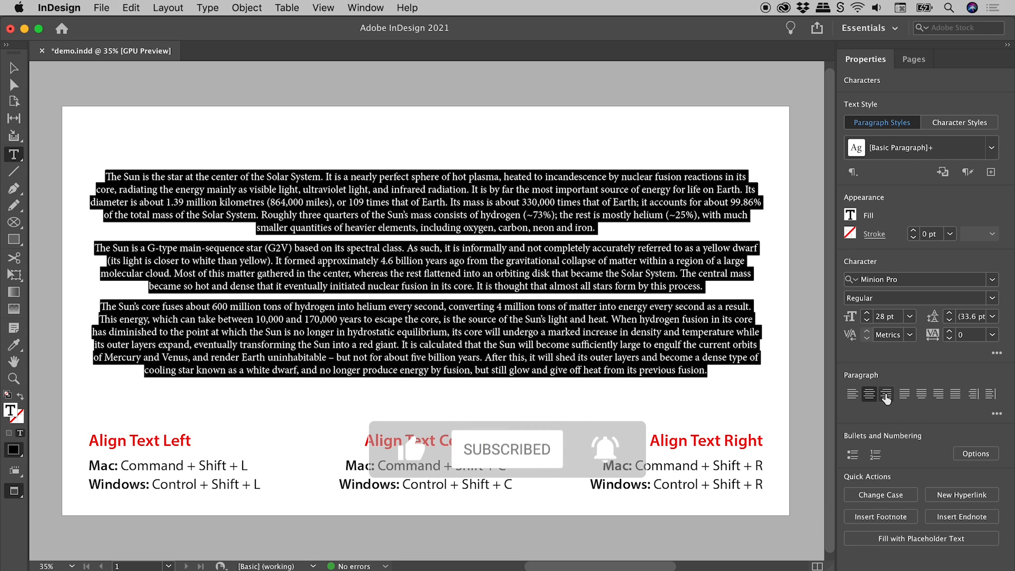
pyautogui.click(887, 393)
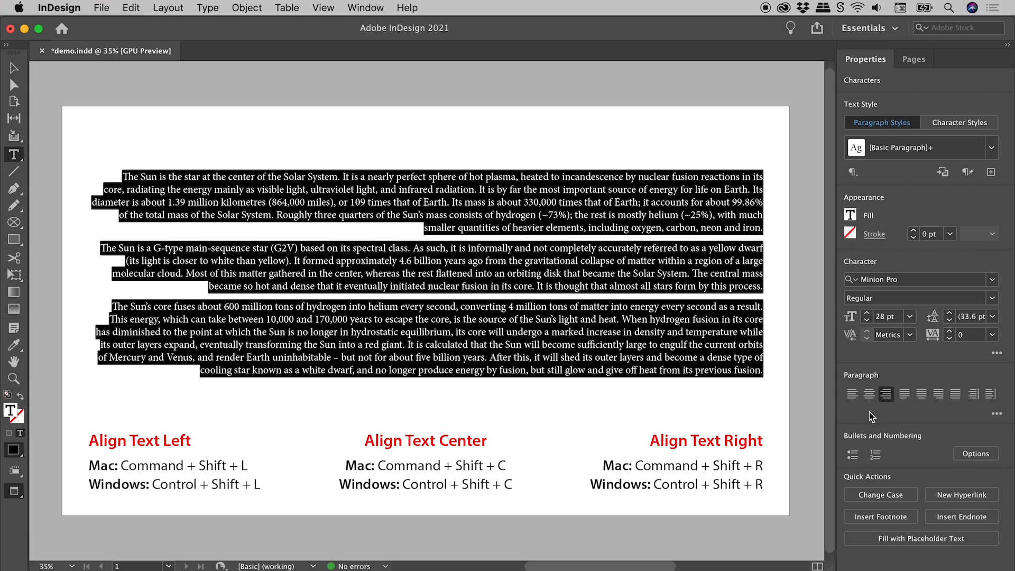
# Step: Cycle the Sun paragraphs through left and centre alignment again, ending flush right
pyautogui.click(853, 393)
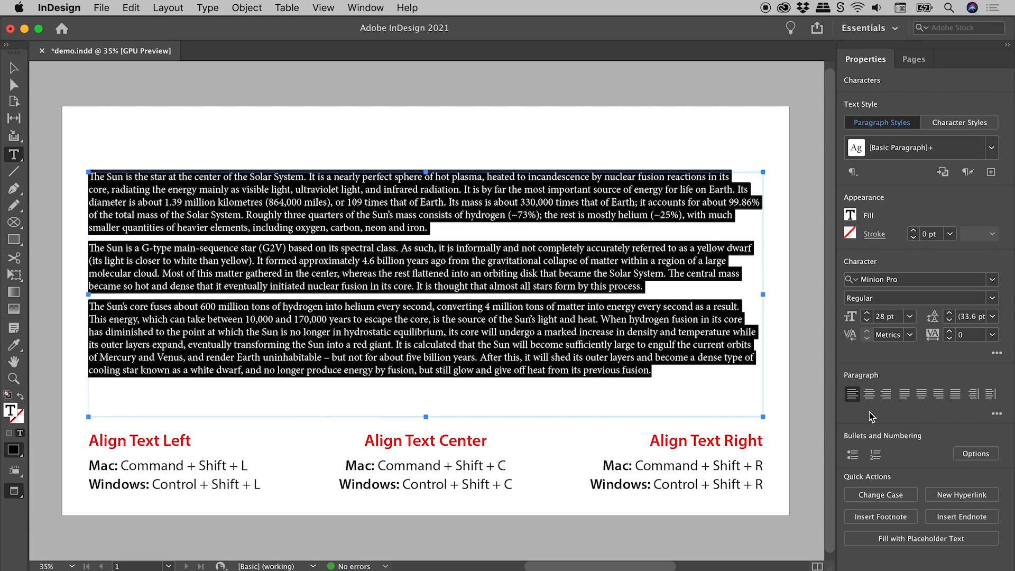
pyautogui.click(869, 393)
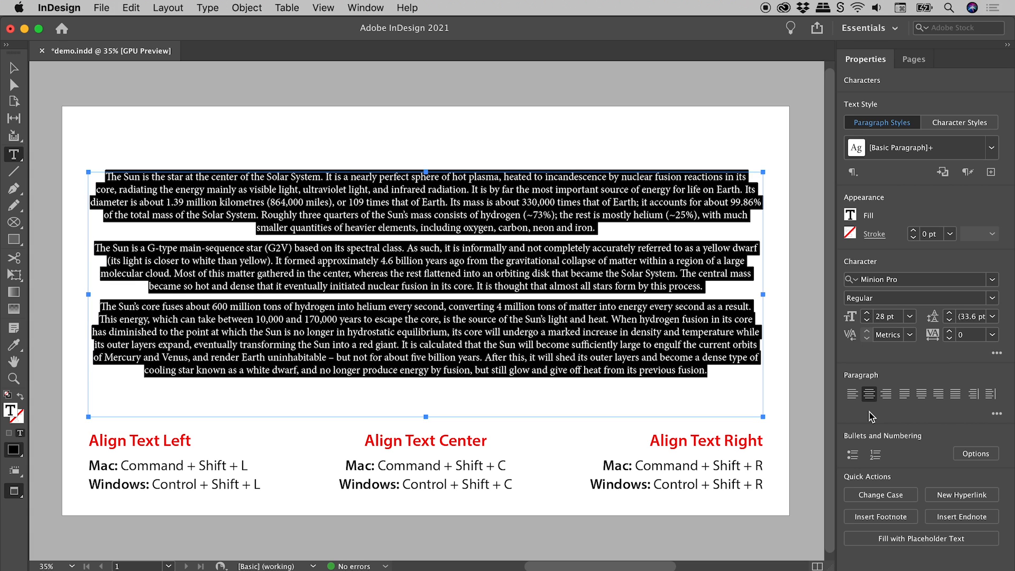
pyautogui.click(886, 394)
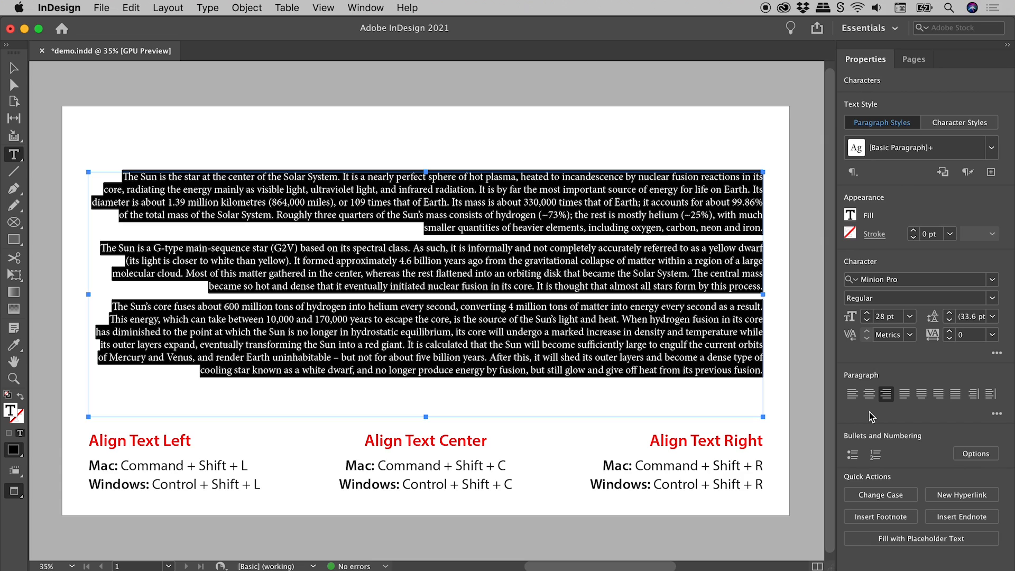